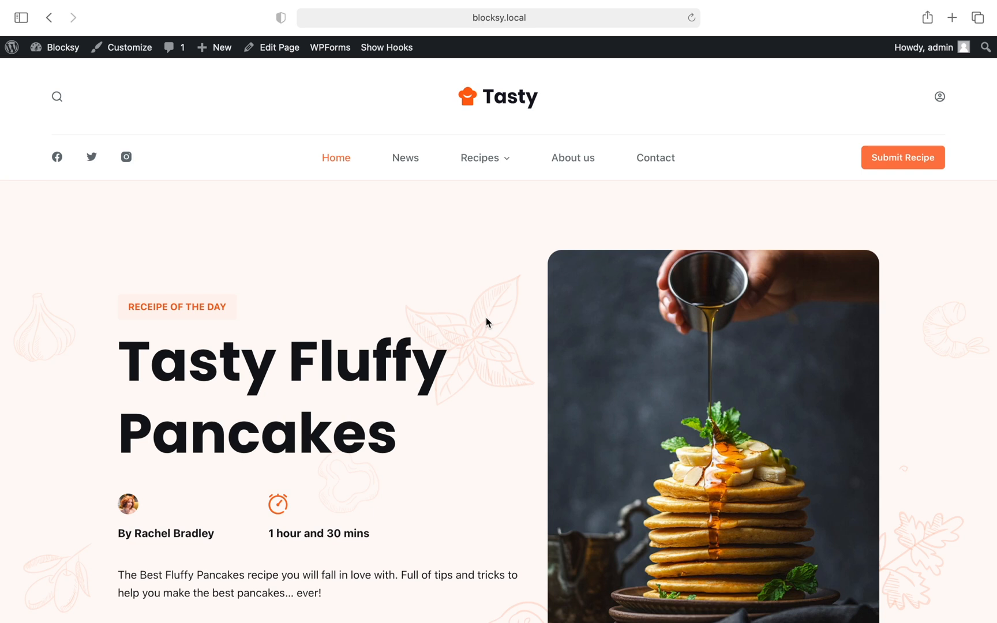
Activate Advanced Menu under Blocksy's Extensions > Pro Extensions.
left_click(62, 48)
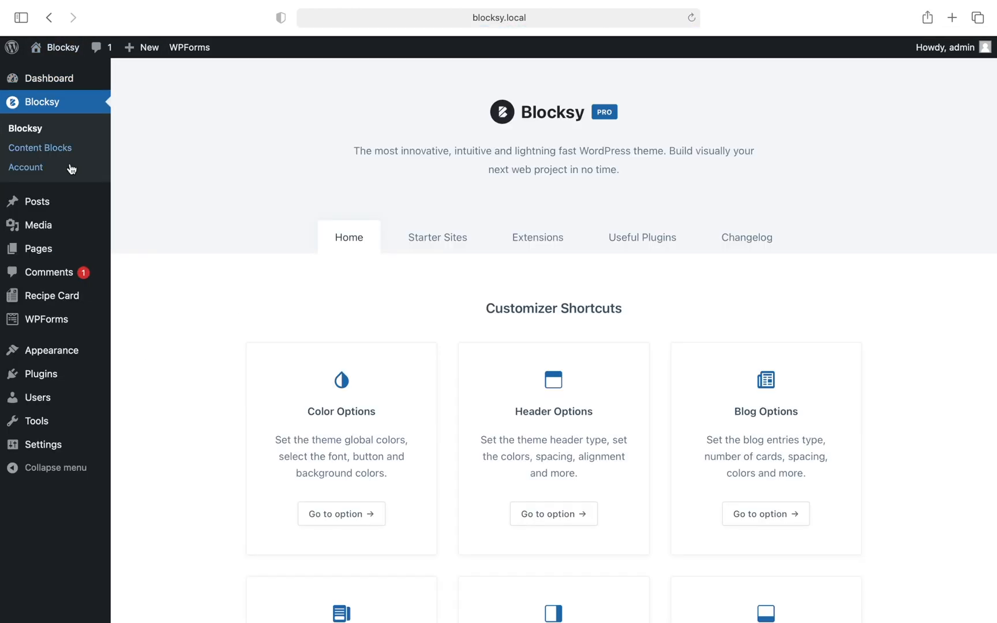
left_click(536, 237)
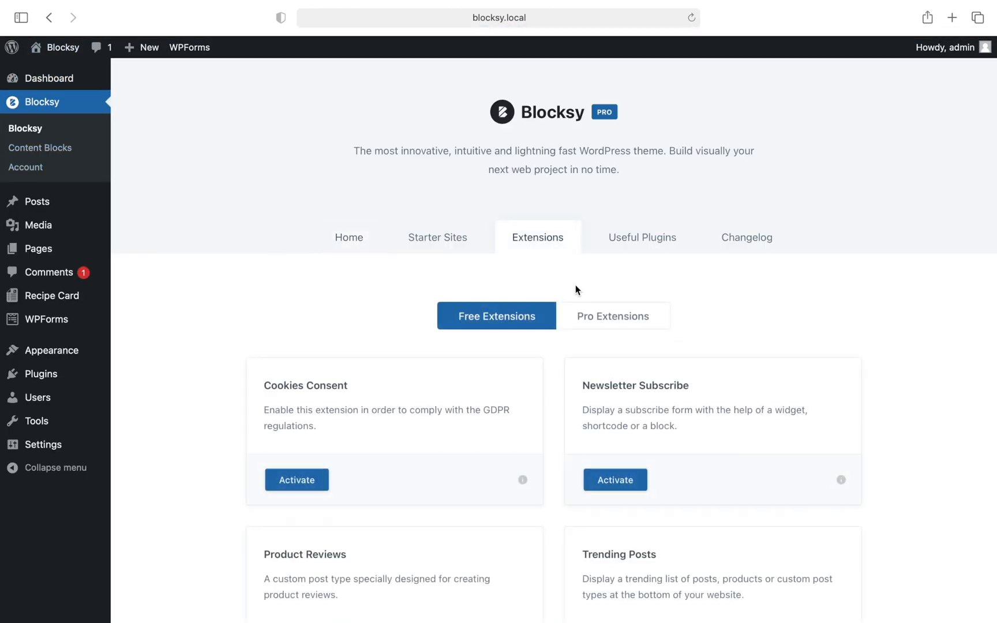
left_click(613, 315)
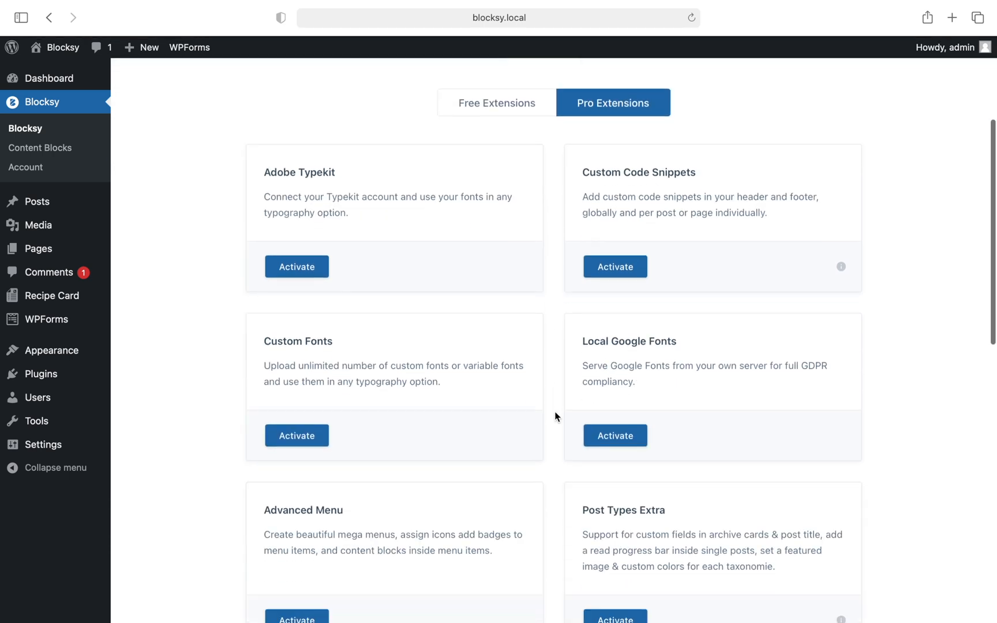
scroll("down", 3)
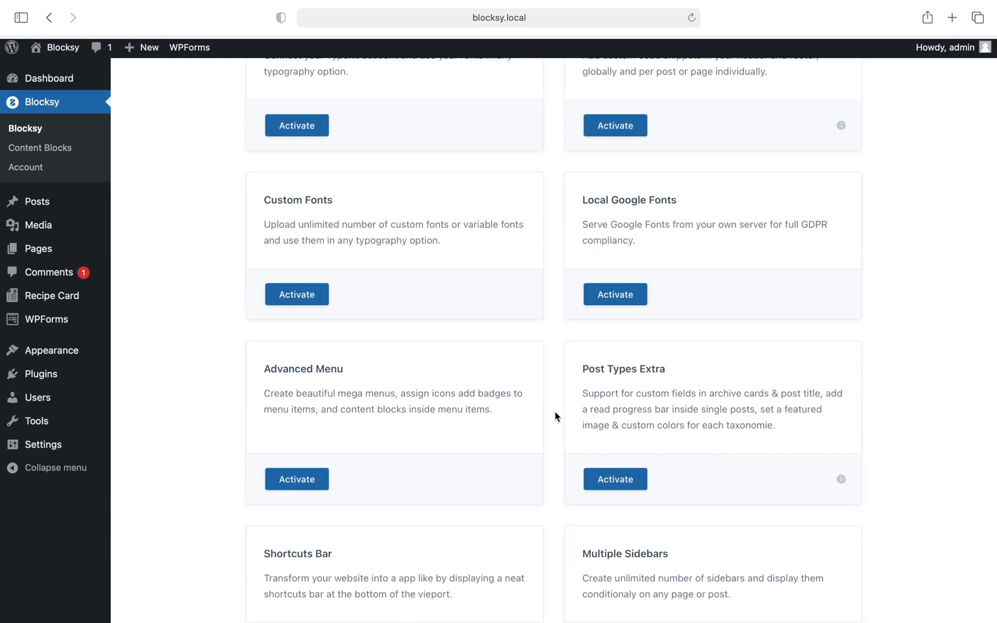
mouse_move(509, 471)
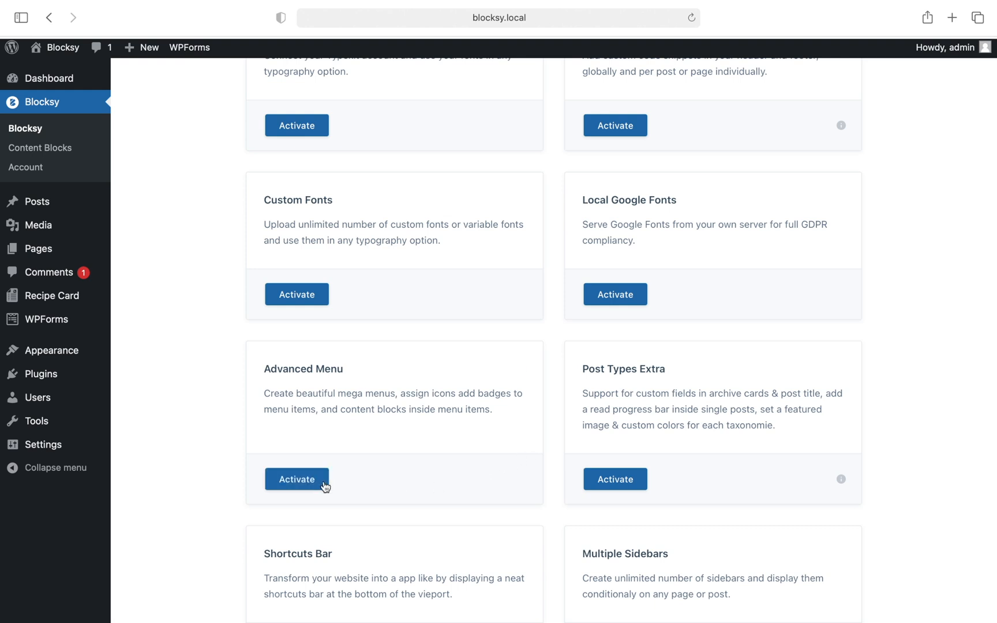
left_click(297, 478)
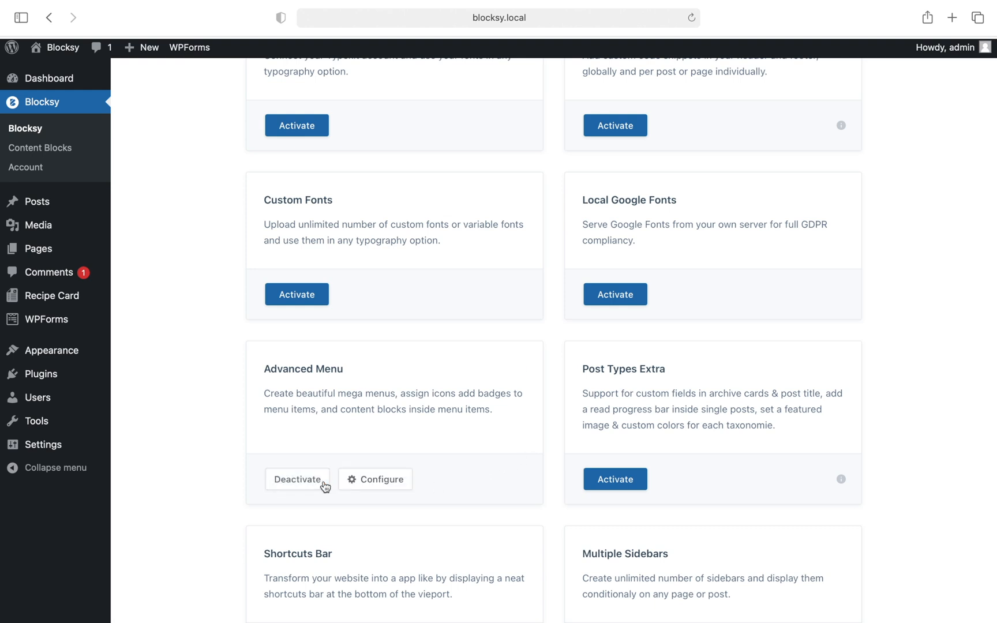
mouse_move(221, 424)
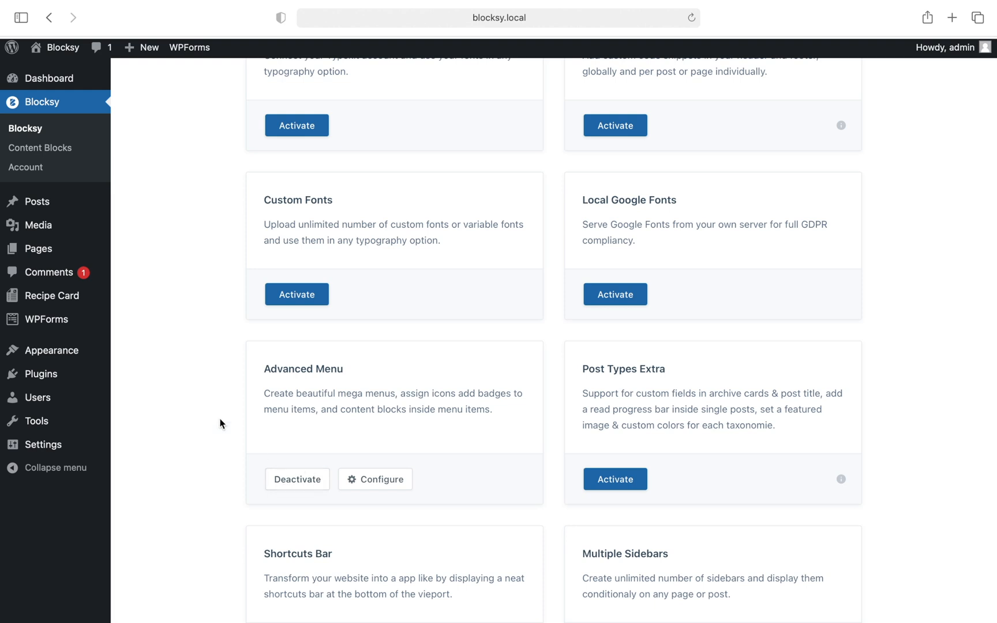
mouse_move(52, 350)
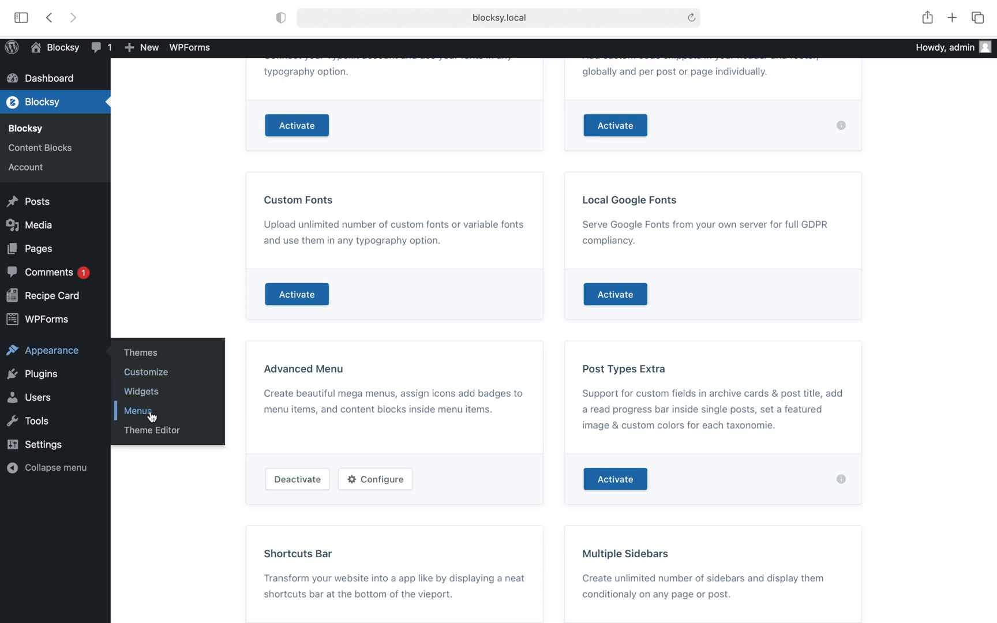
In Appearance > Menus, expand the Main Menu's Recipes item and open Menu Item Settings.
left_click(138, 411)
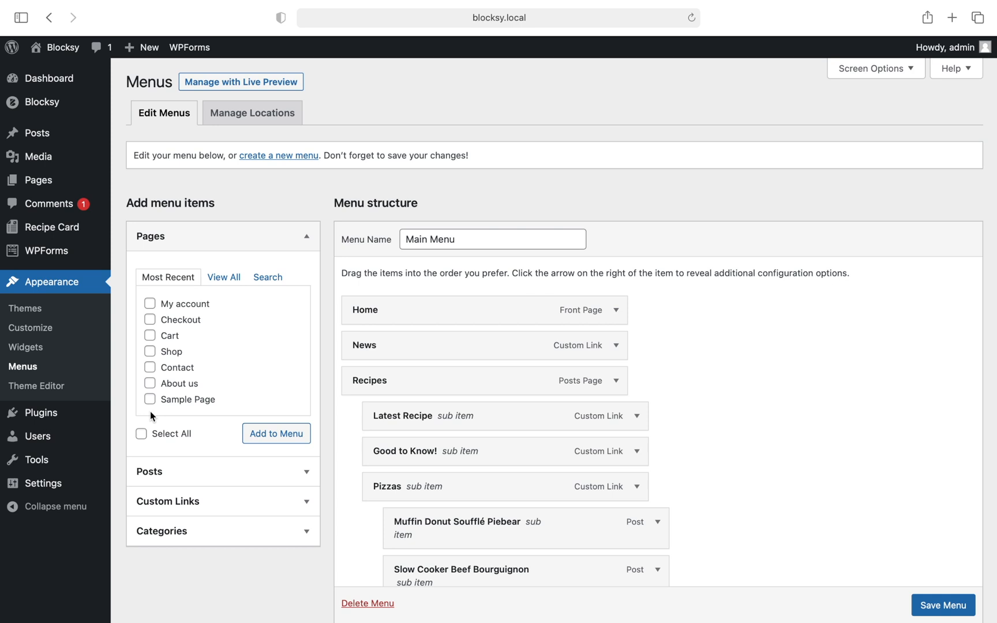
left_click(616, 381)
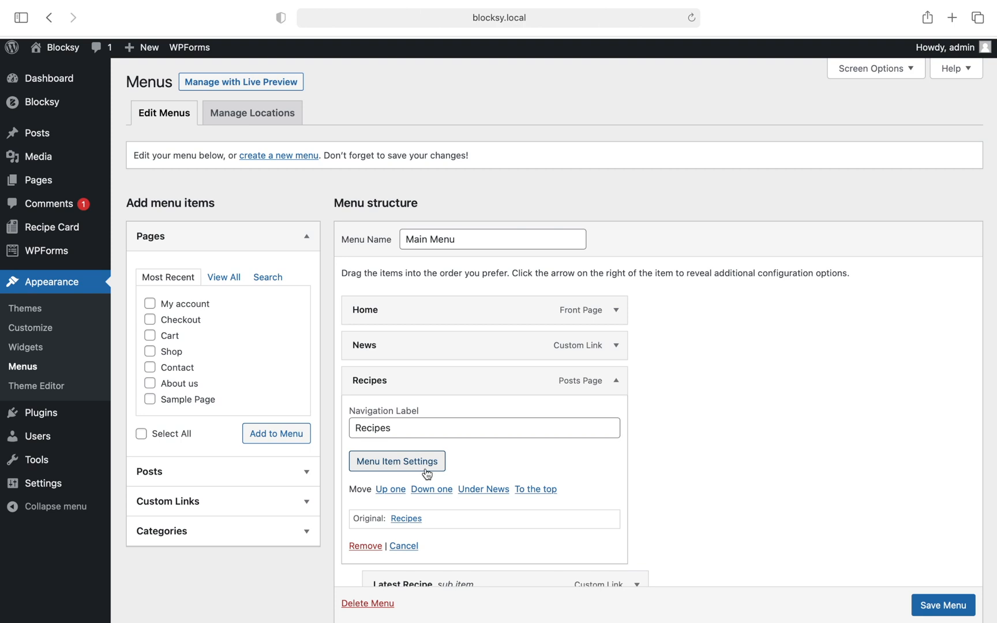
left_click(396, 461)
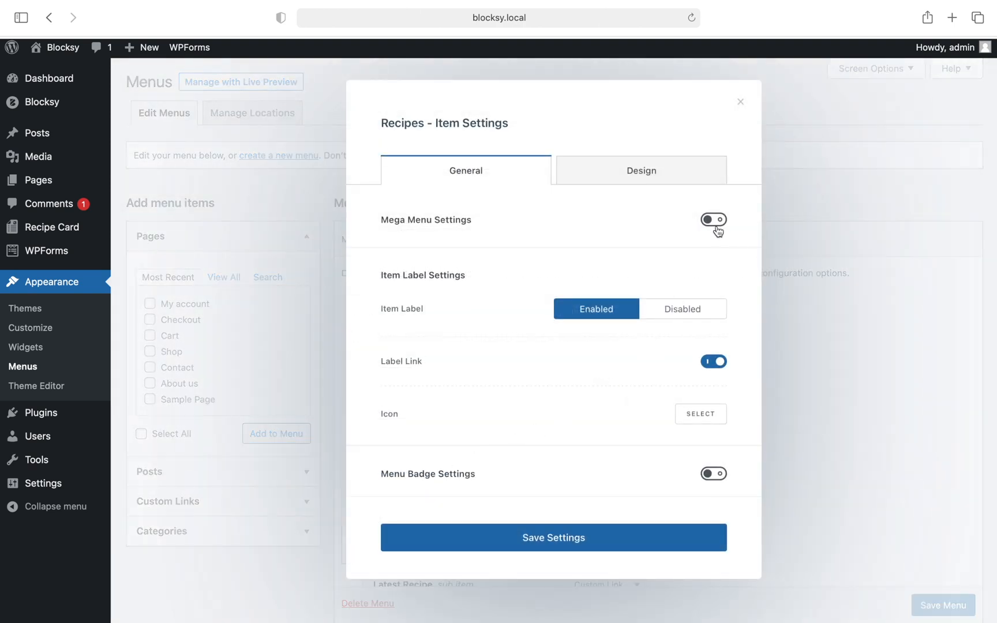
Enable Mega Menu for Recipes, keeping Content Width and 4 columns.
left_click(713, 219)
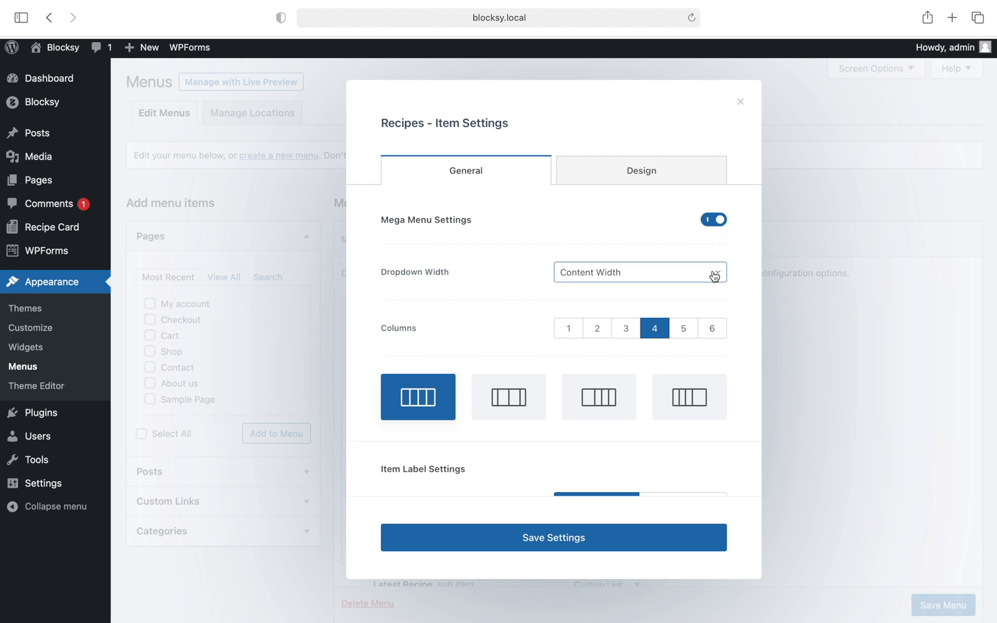
left_click(639, 272)
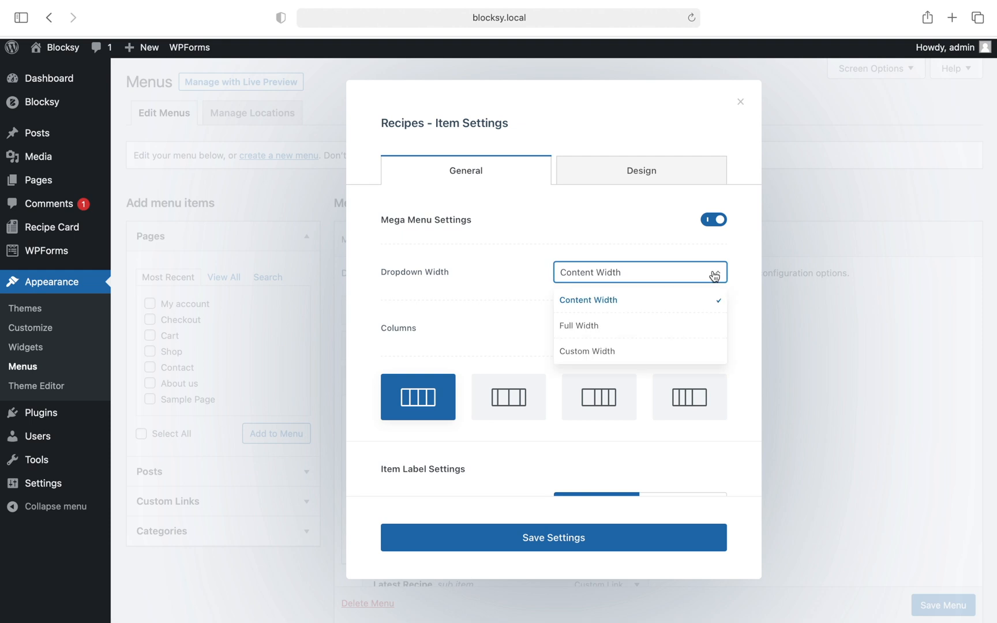
mouse_move(718, 307)
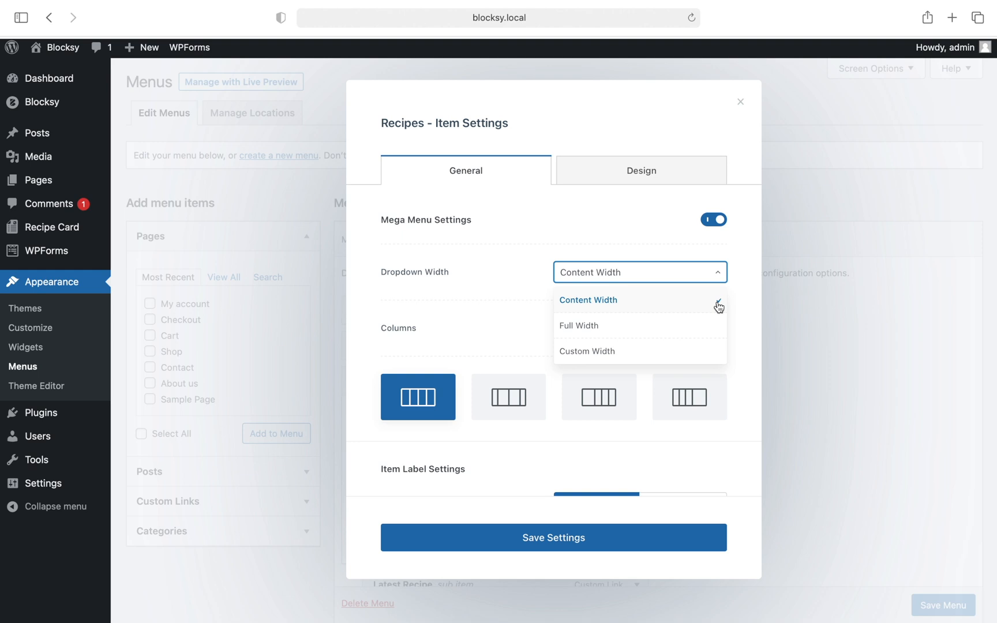
mouse_move(723, 331)
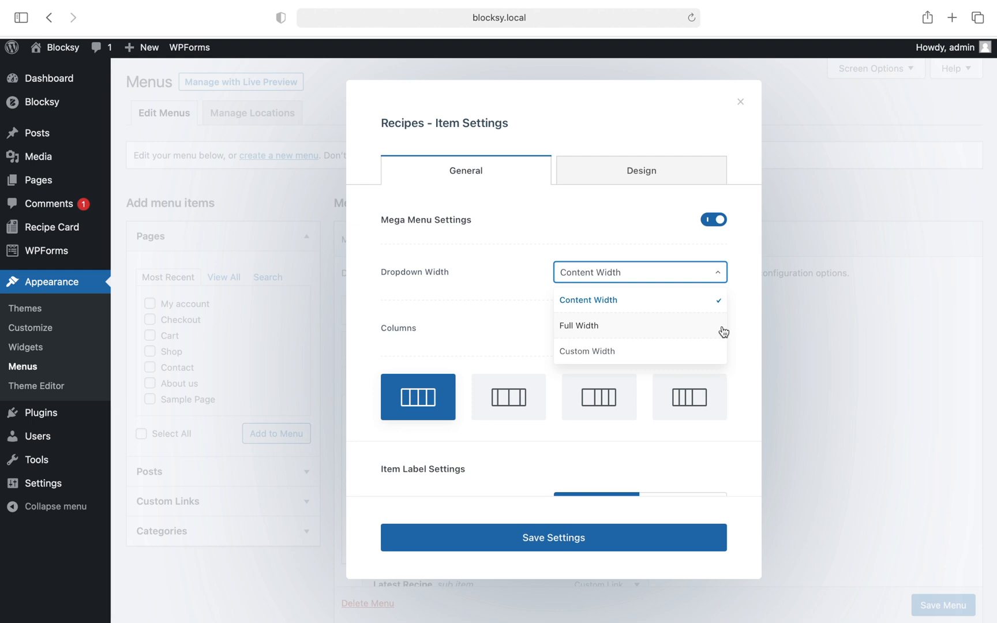
mouse_move(724, 351)
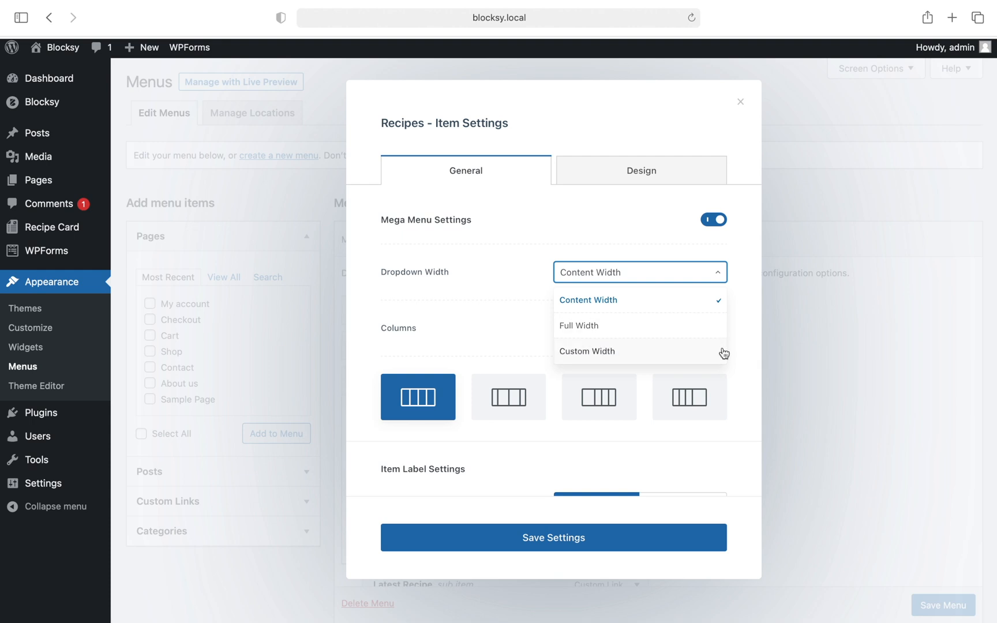
mouse_move(723, 355)
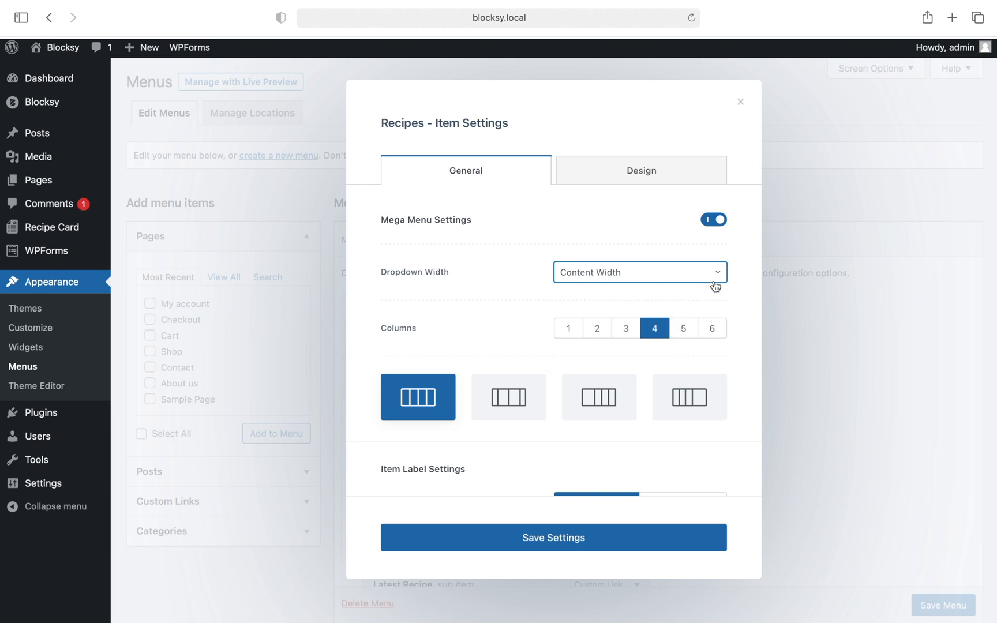
mouse_move(723, 340)
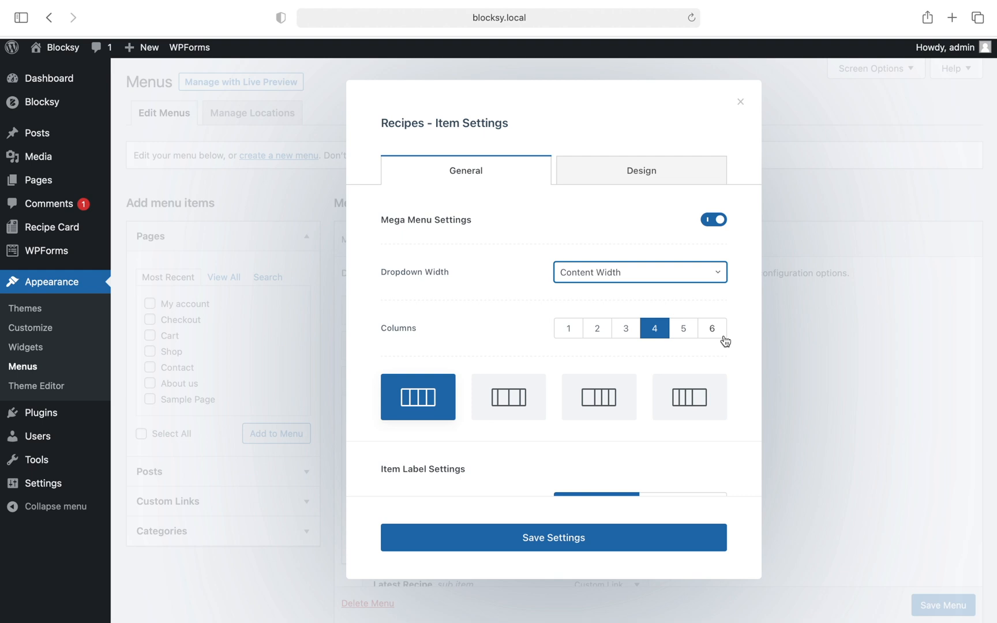
mouse_move(598, 396)
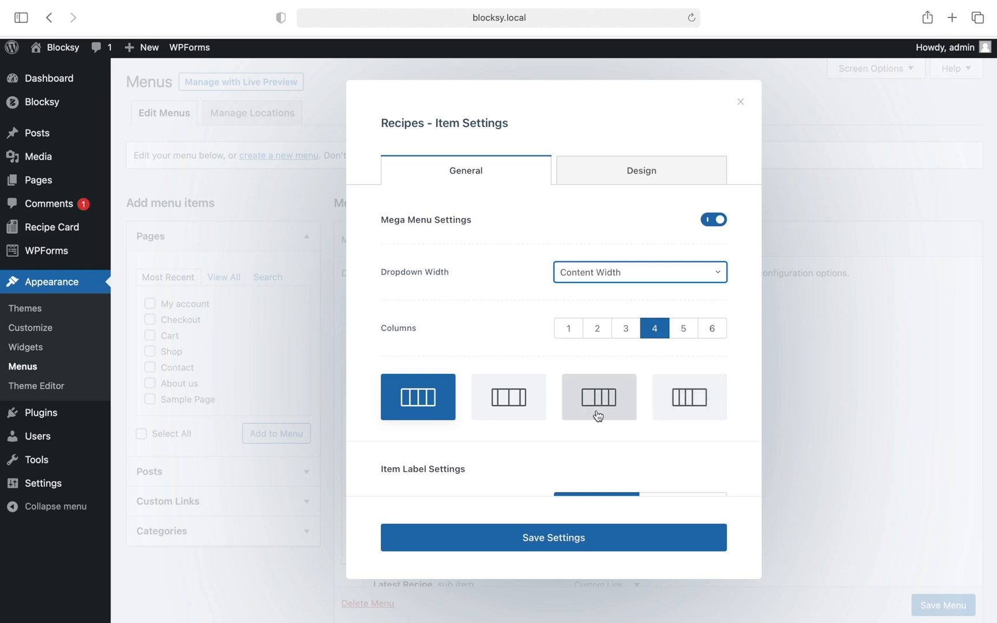
mouse_move(689, 404)
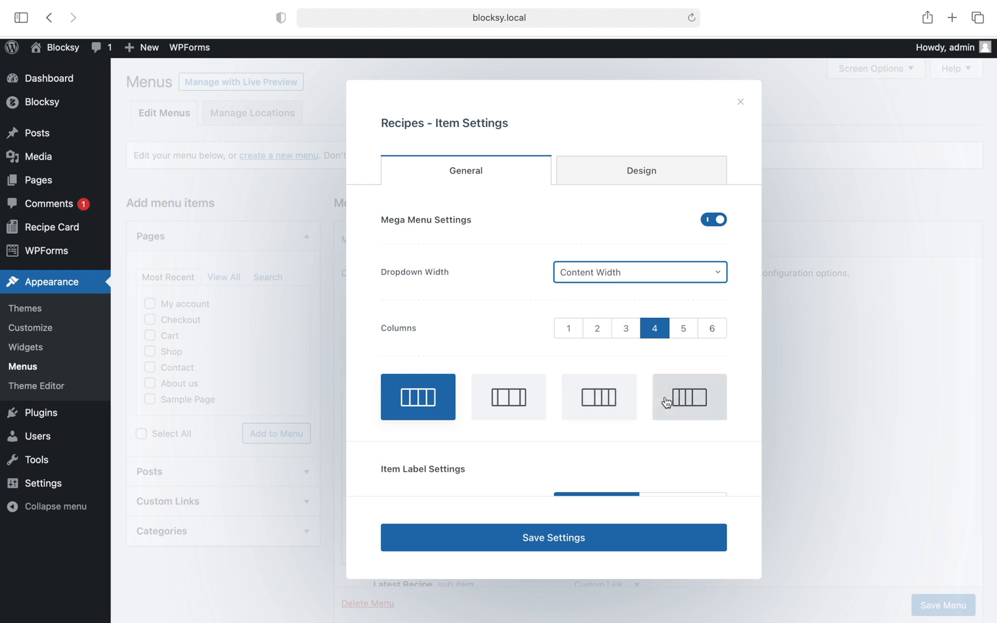
Enable Menu Badge Settings for Recipes with the badge text 'New'.
scroll("down", 3)
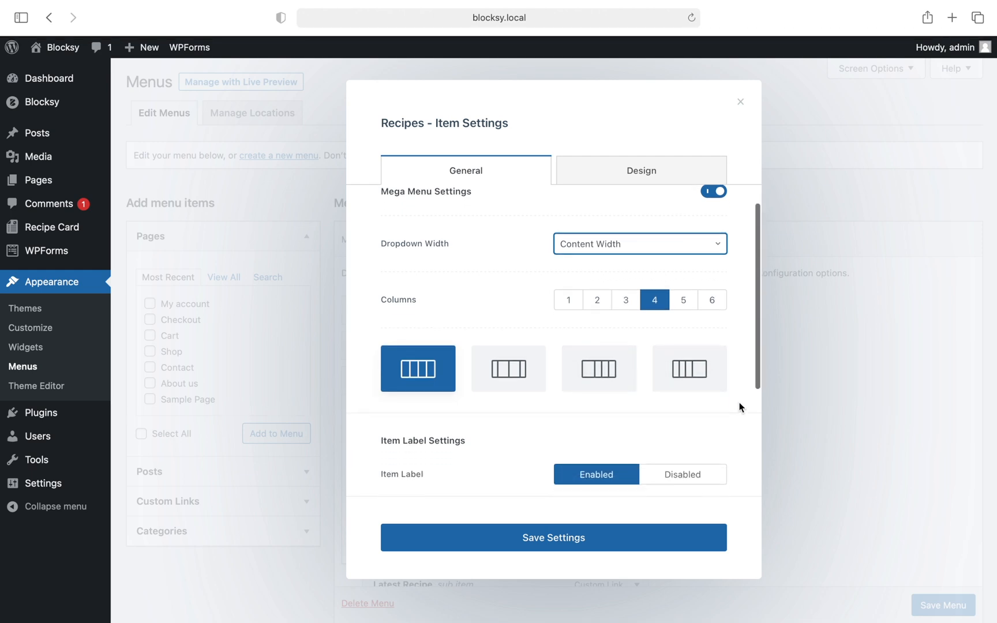
scroll("down", 3)
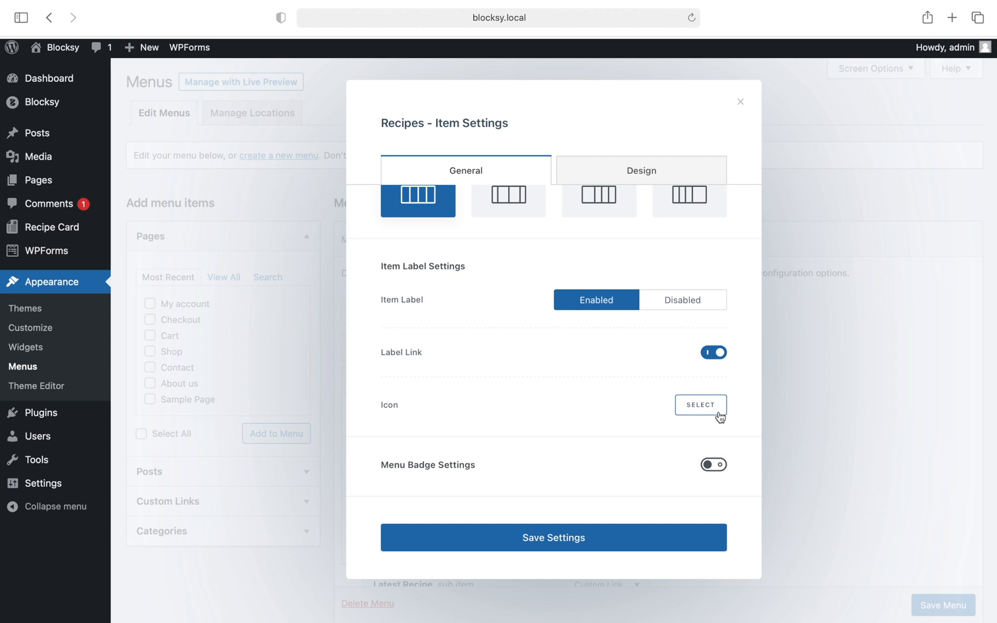
left_click(713, 465)
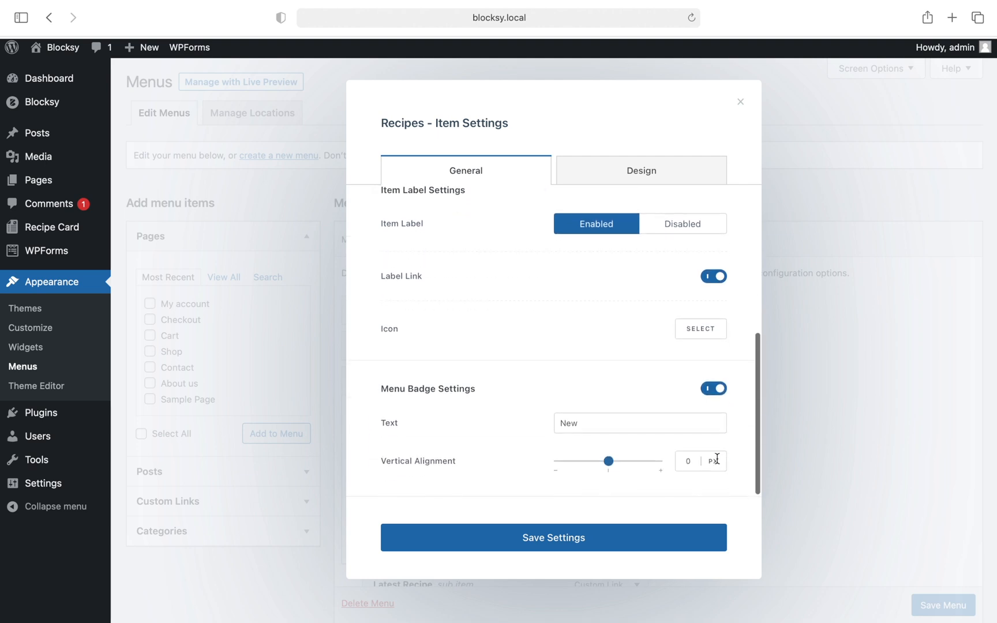
mouse_move(680, 441)
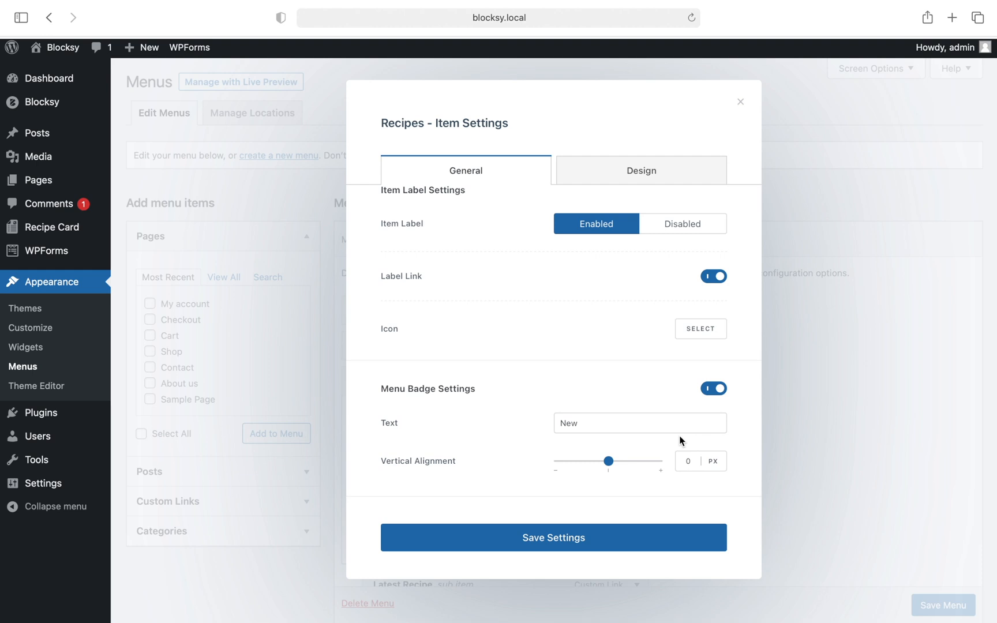
left_click(640, 423)
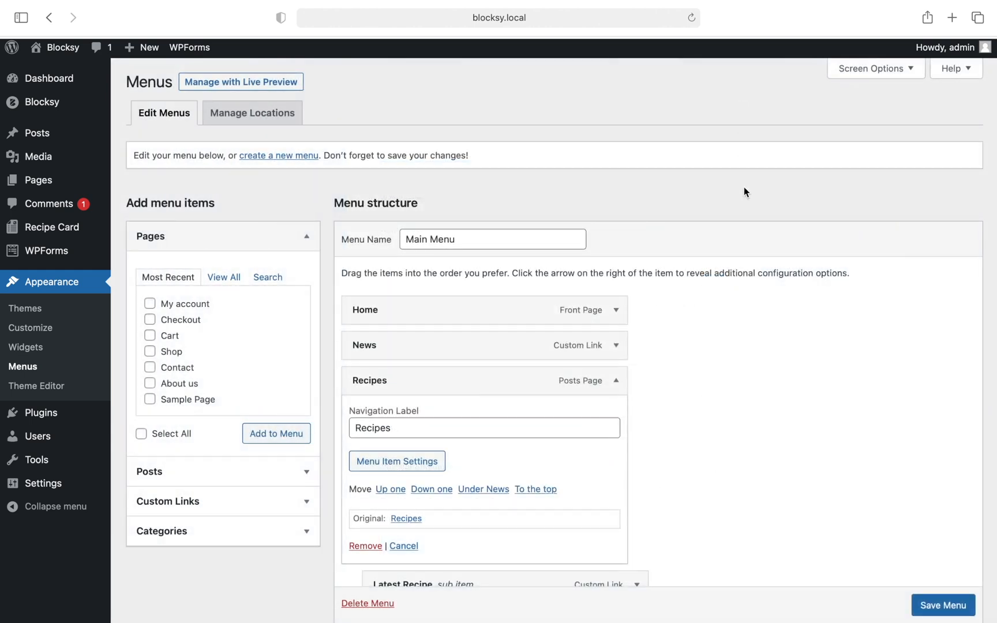
scroll("down", 3)
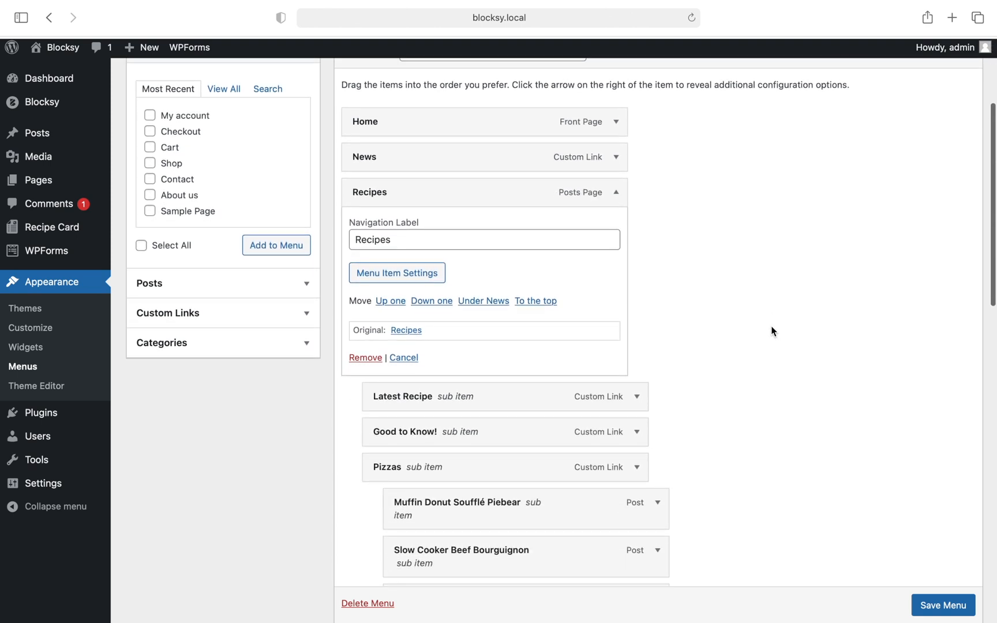
scroll("down", 3)
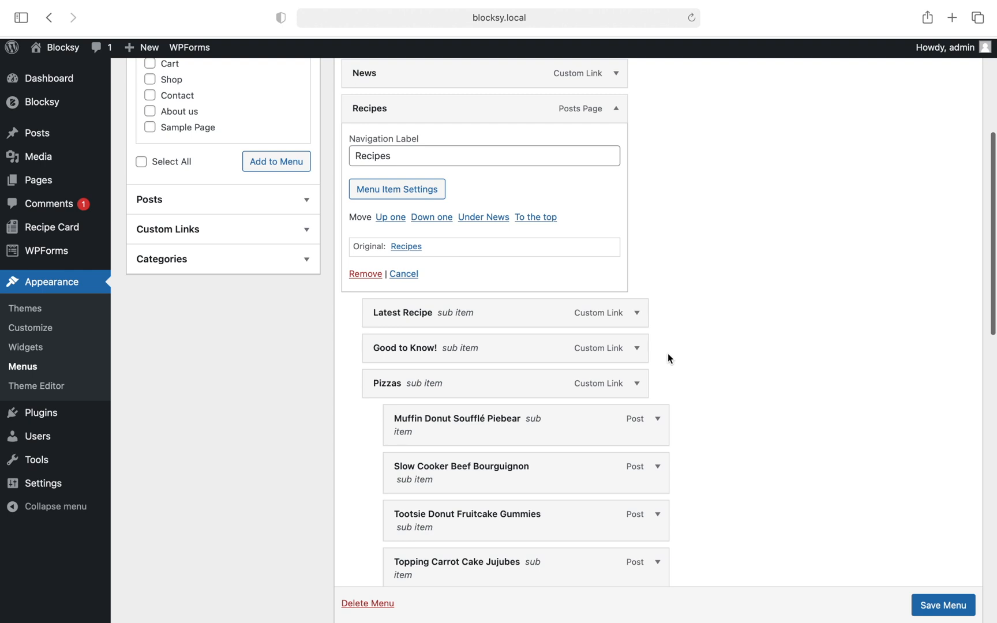
scroll("down", 3)
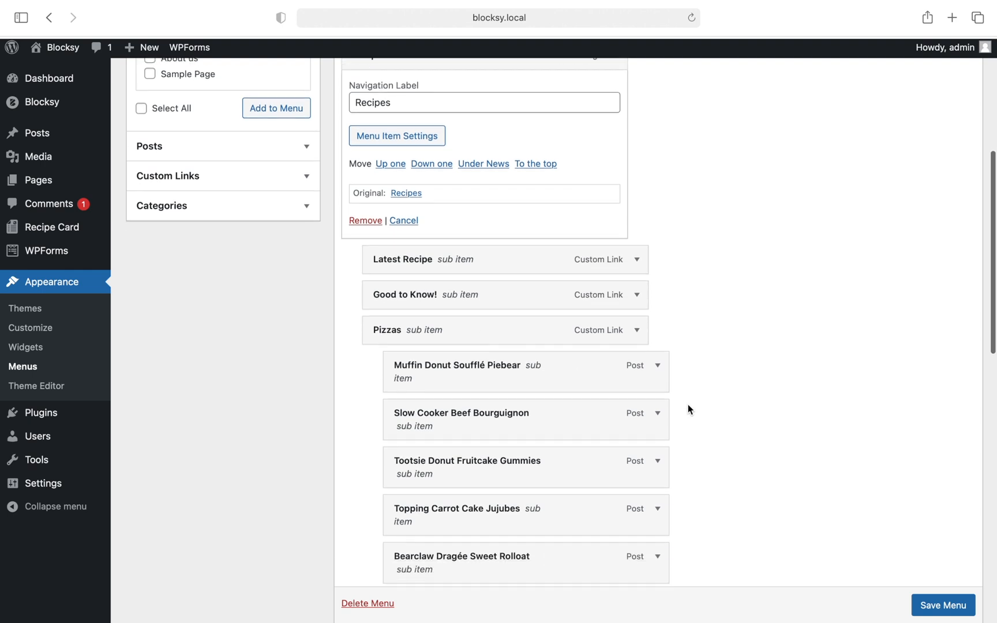
scroll("down", 3)
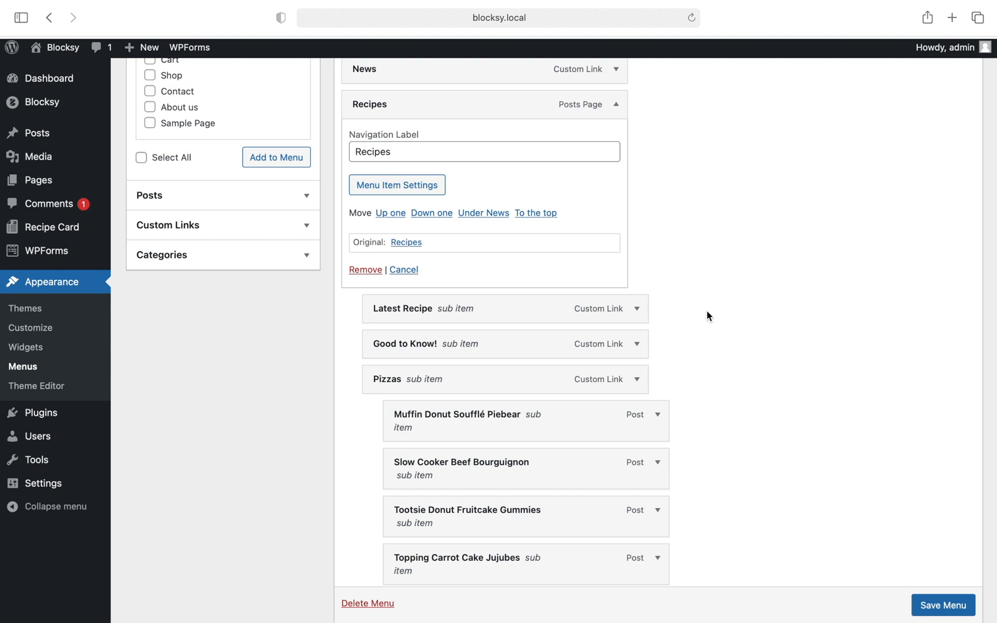
scroll("down", 3)
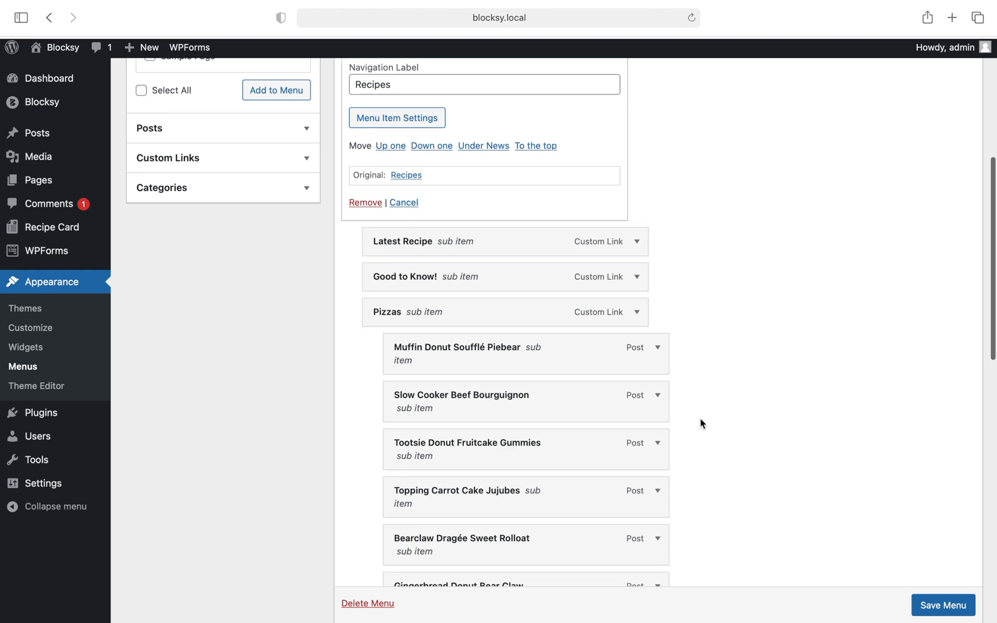
mouse_move(686, 450)
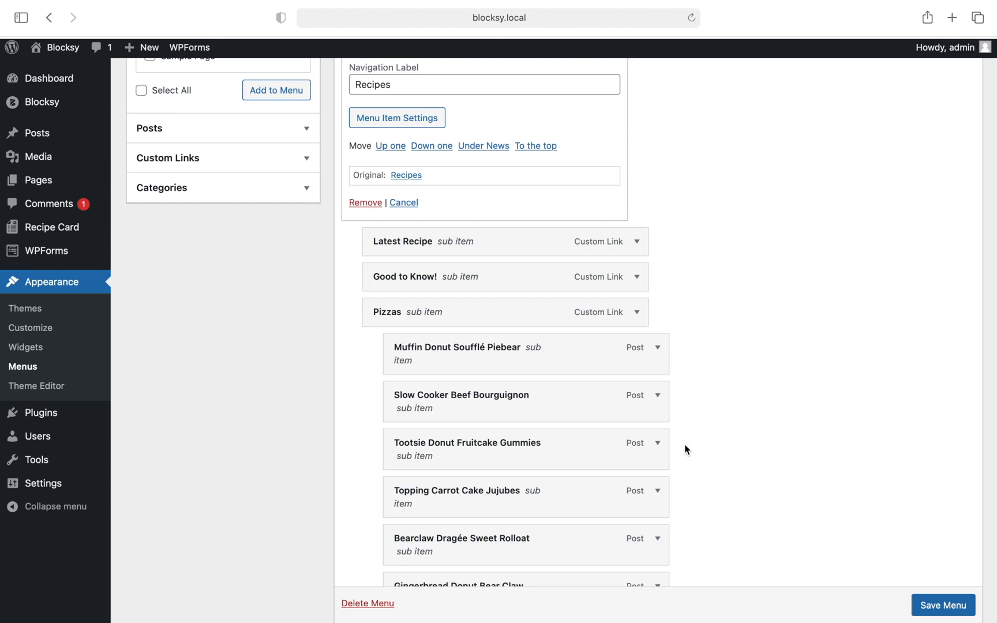
Review Latest Recipe's Content Block/Hook and Heading settings, then close them.
left_click(635, 241)
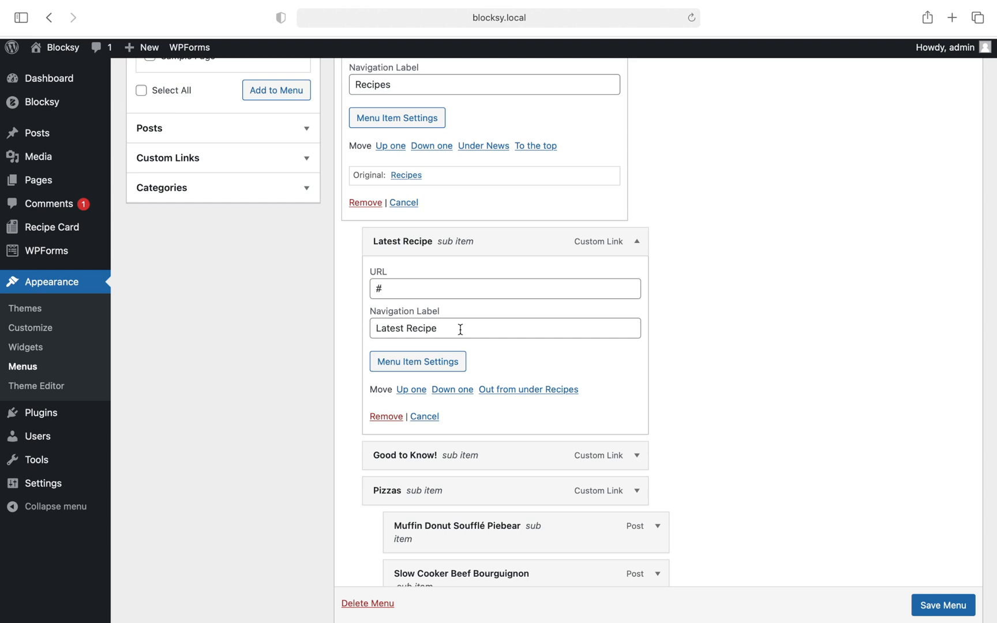
mouse_move(473, 363)
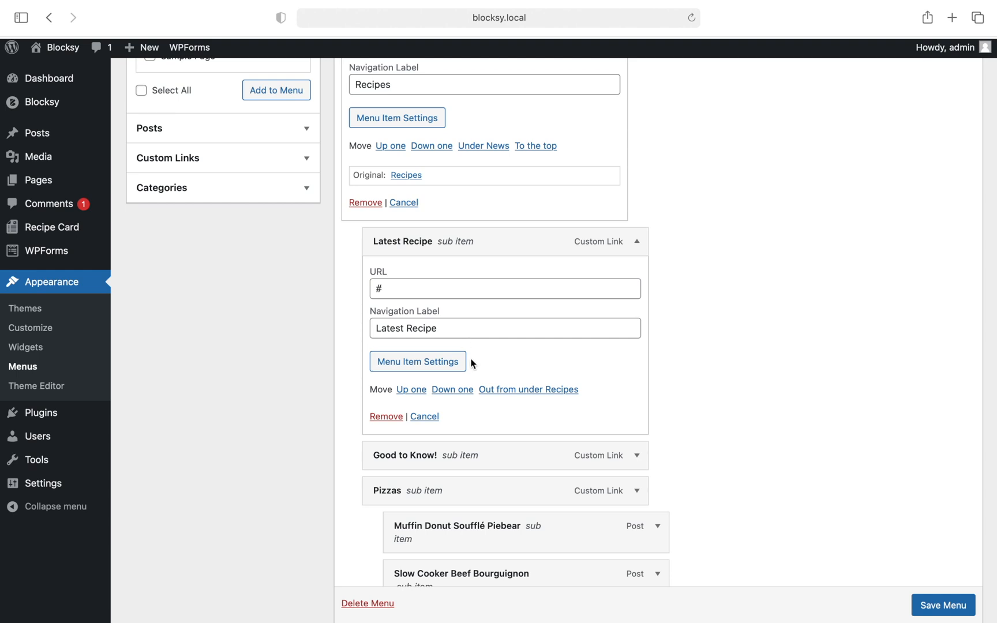
left_click(417, 361)
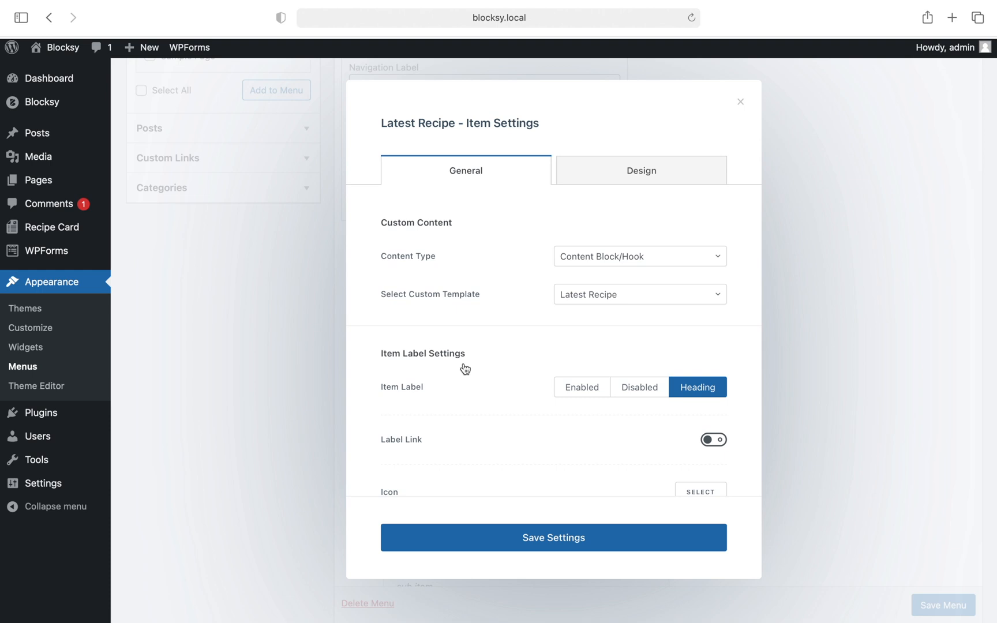
left_click(639, 256)
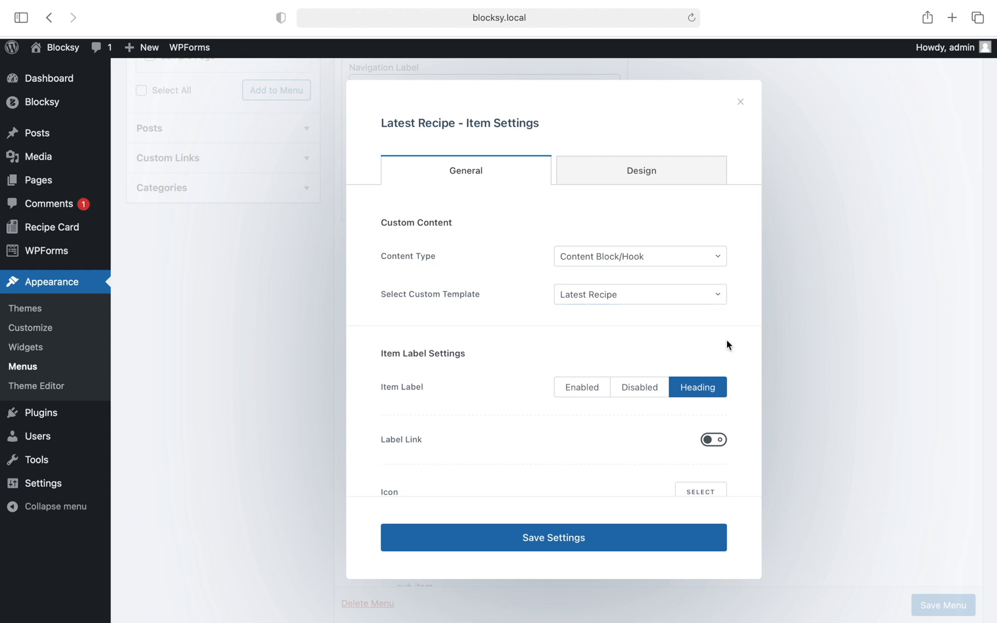
mouse_move(728, 415)
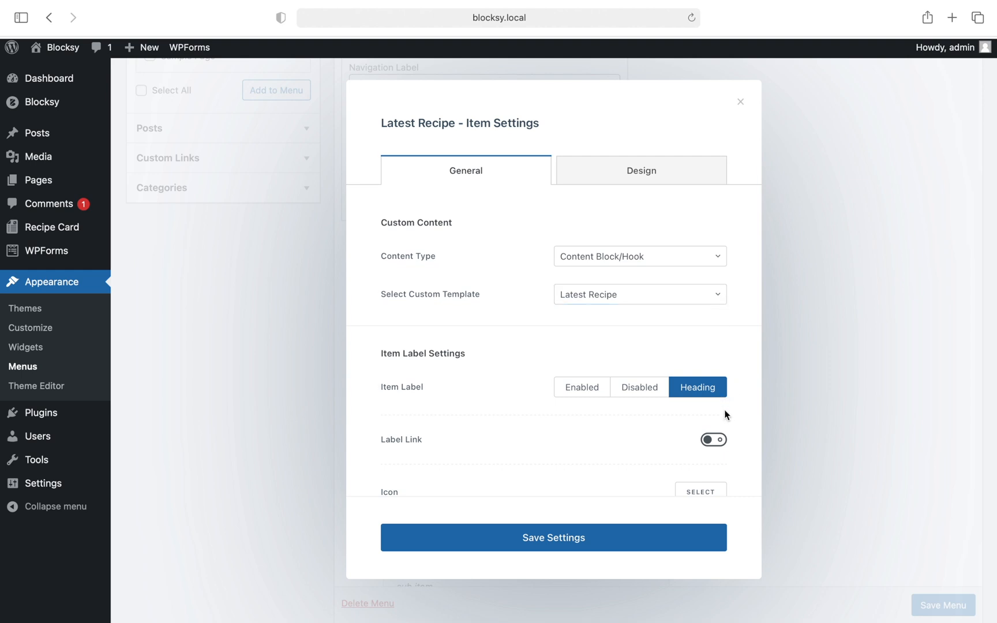
mouse_move(730, 431)
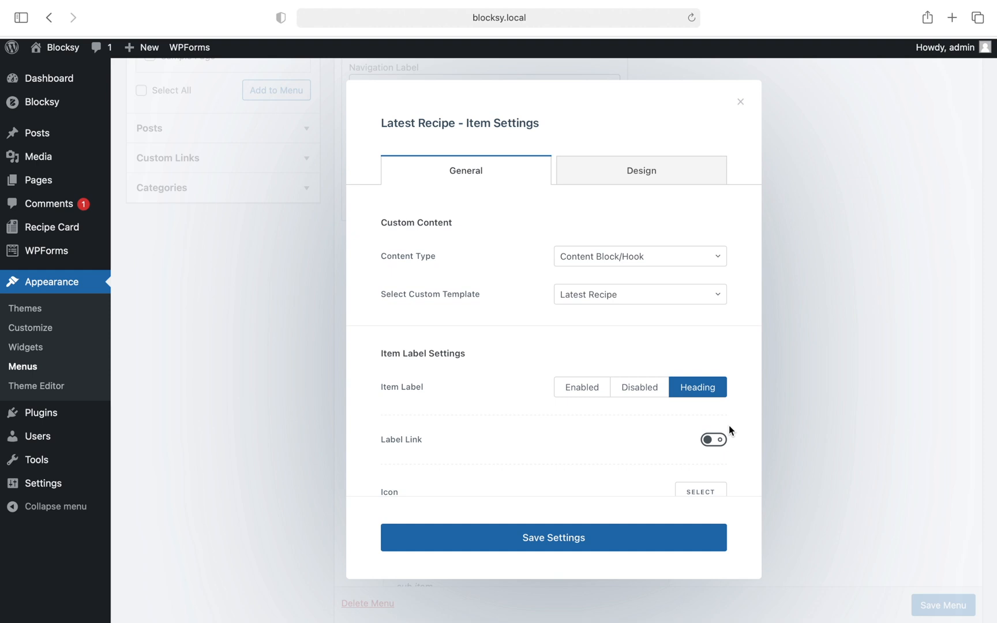
left_click(739, 101)
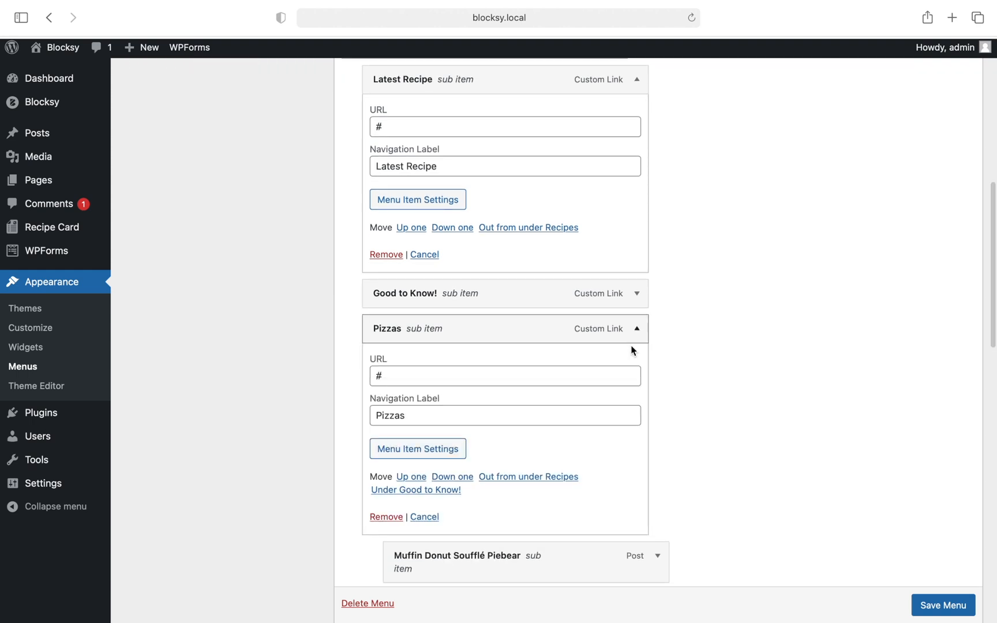
left_click(417, 448)
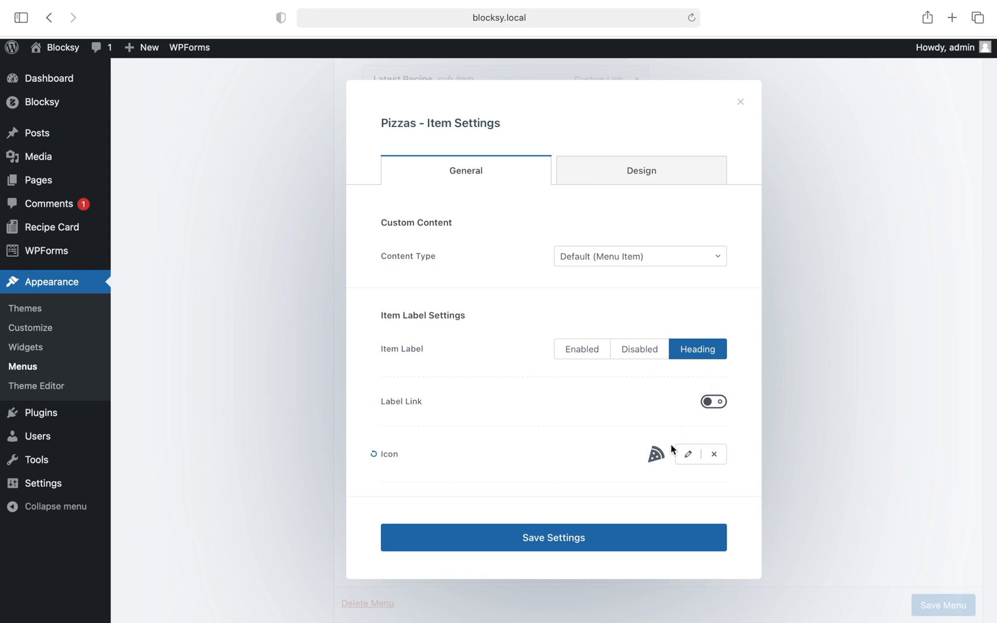
mouse_move(687, 454)
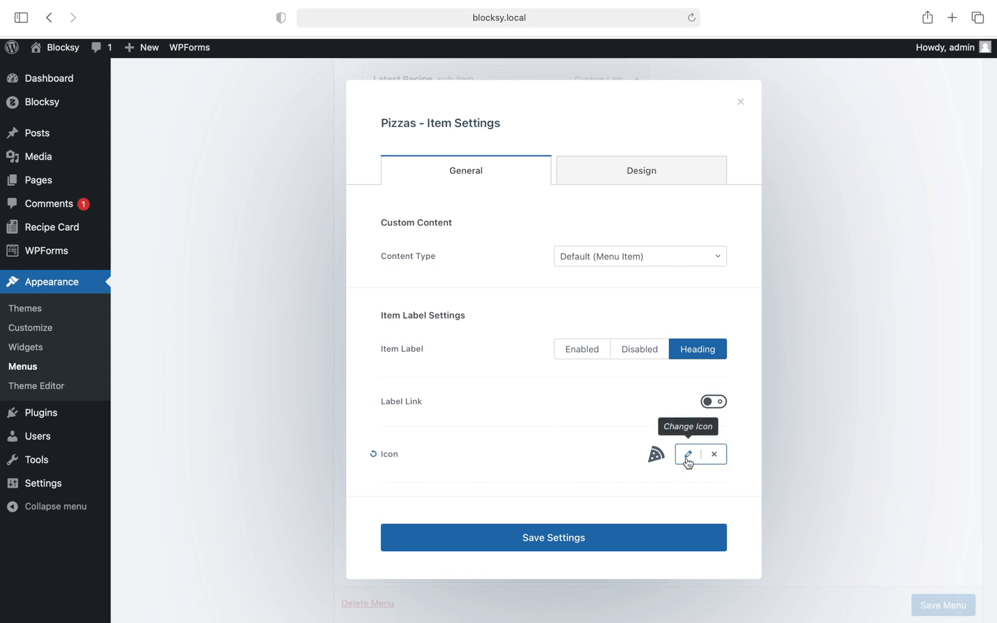
left_click(687, 453)
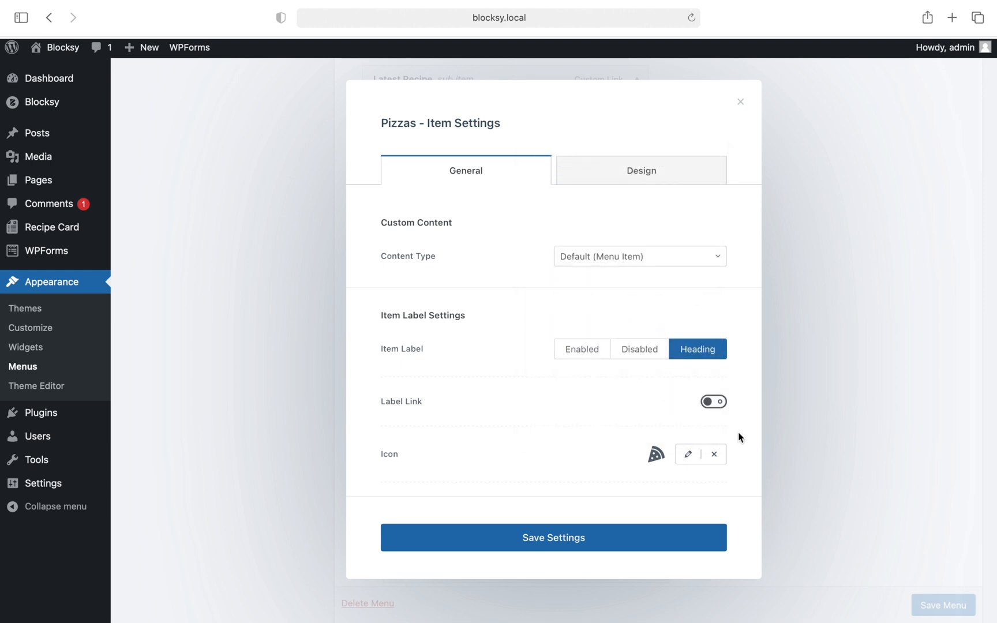
mouse_move(791, 477)
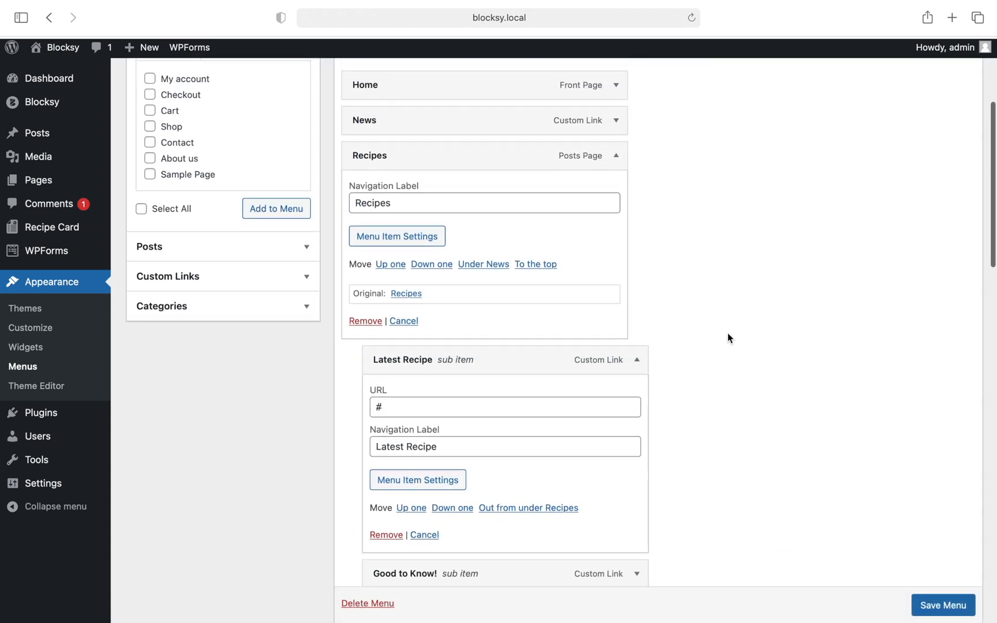
Scroll the menu editor to view the Pizzas and Cakes sub items.
scroll("down", 3)
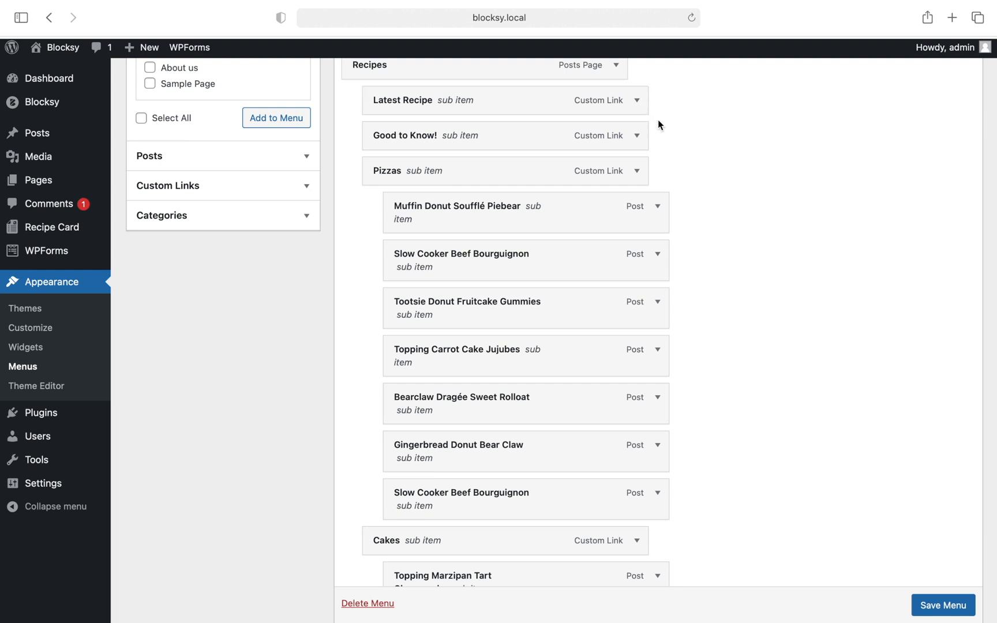
mouse_move(697, 198)
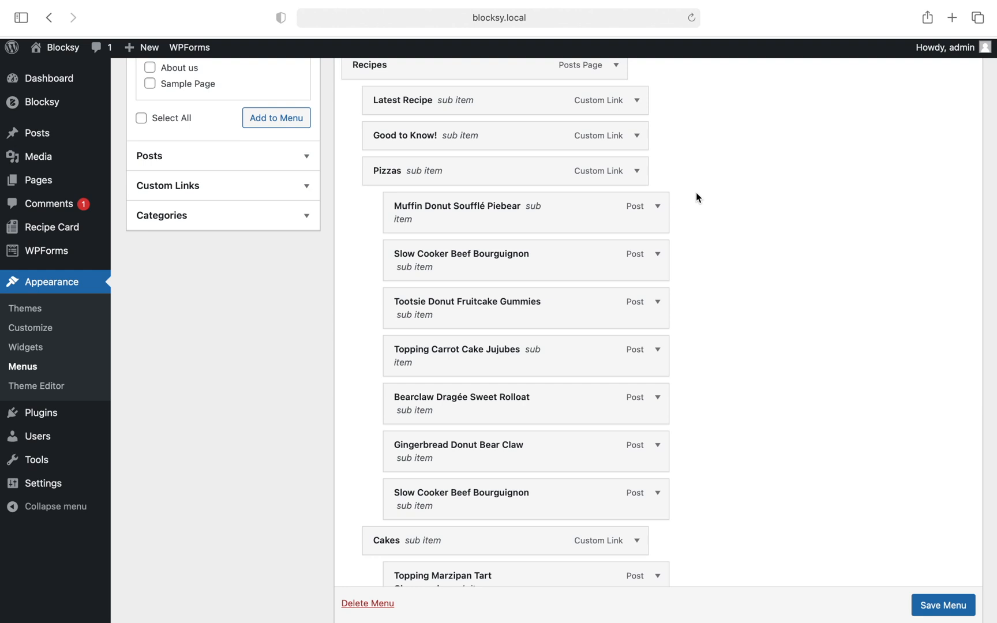
Save the menu and hover Recipes on the Tasty front end to show its four-column mega menu.
left_click(943, 604)
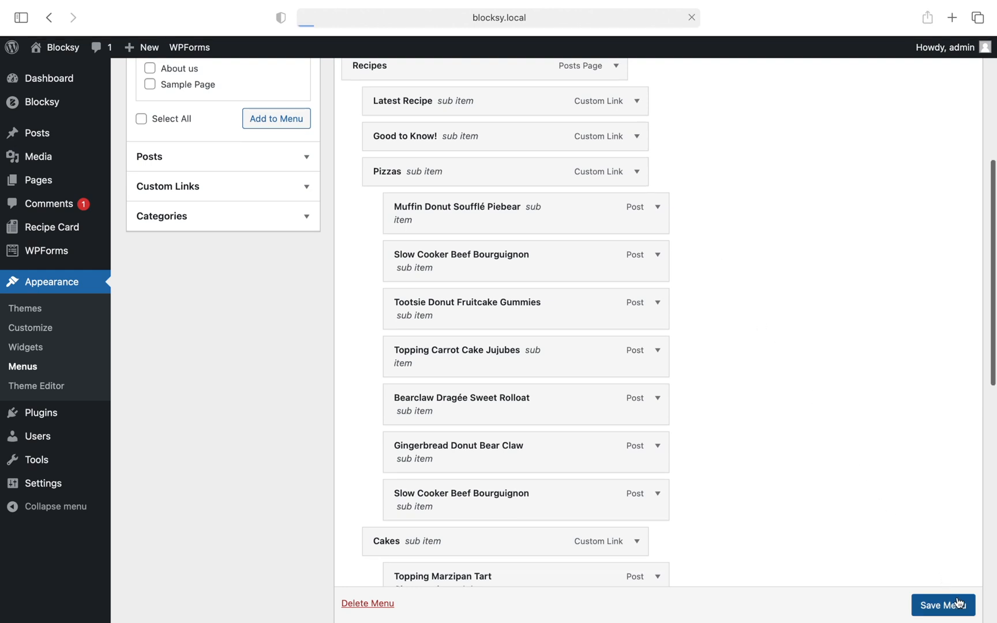
left_click(943, 604)
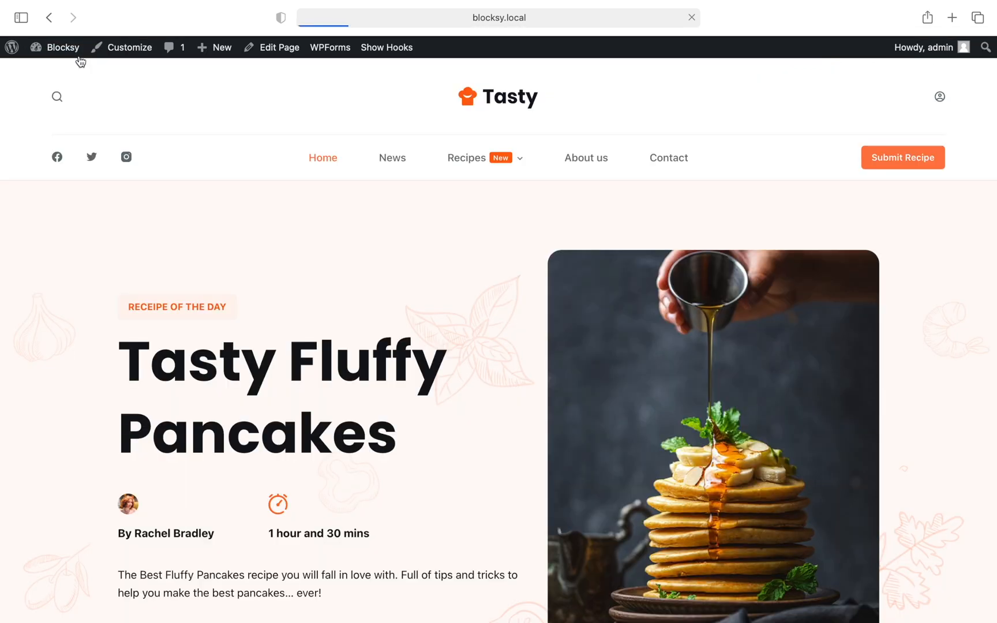
left_click(466, 156)
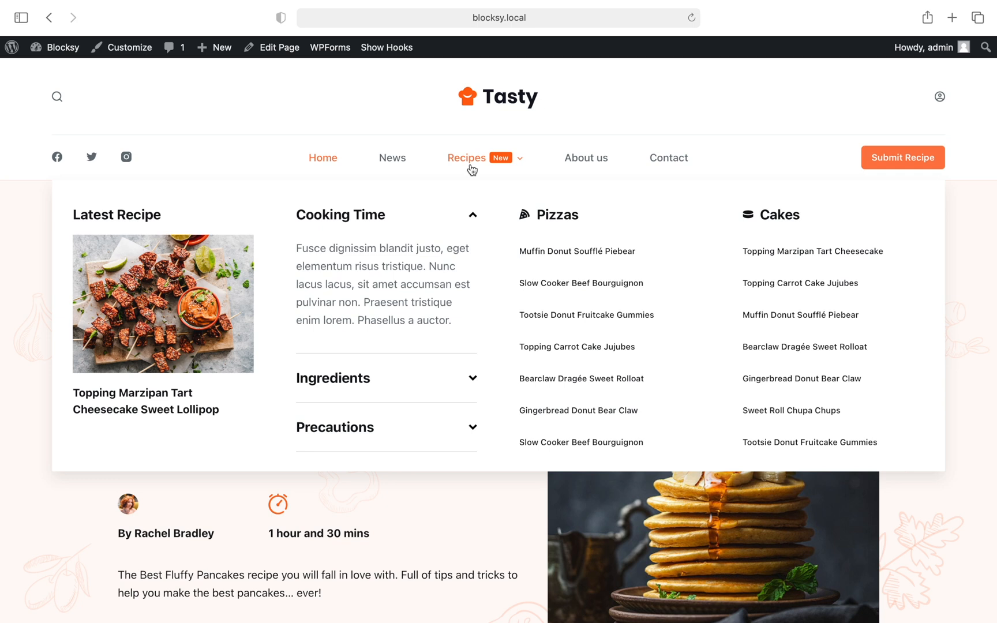
mouse_move(542, 244)
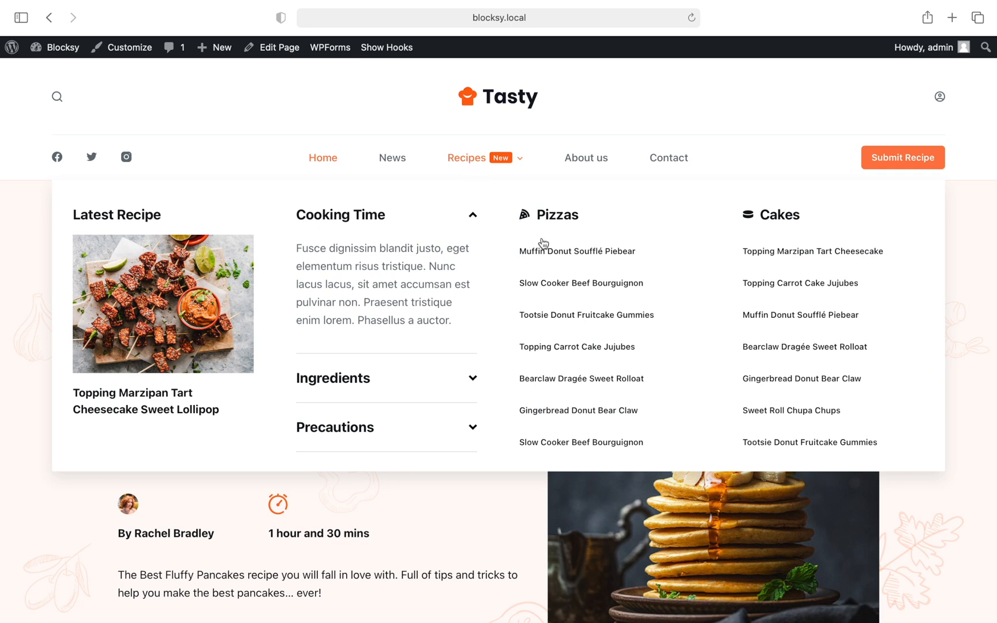